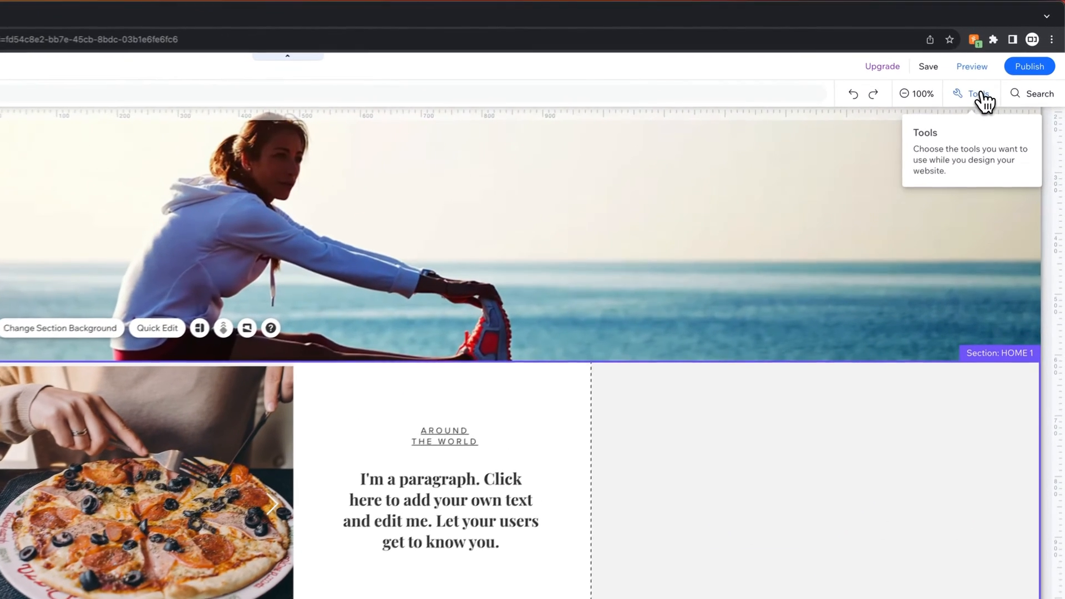
Enable the floating Toolbar from the Tools menu to expose size, position and rotation fields.
left_click(973, 93)
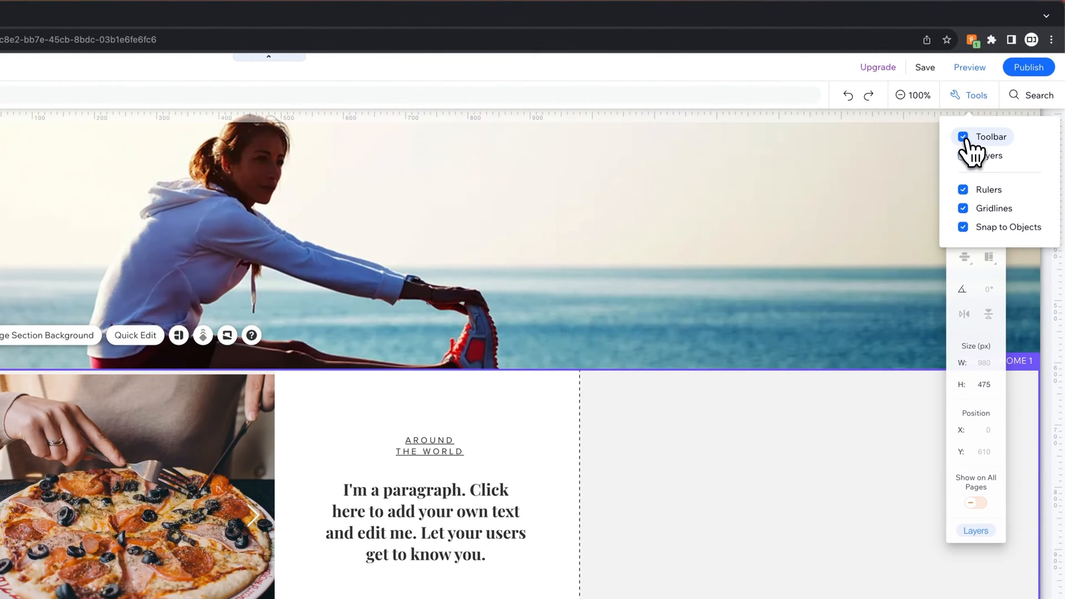
left_click(963, 137)
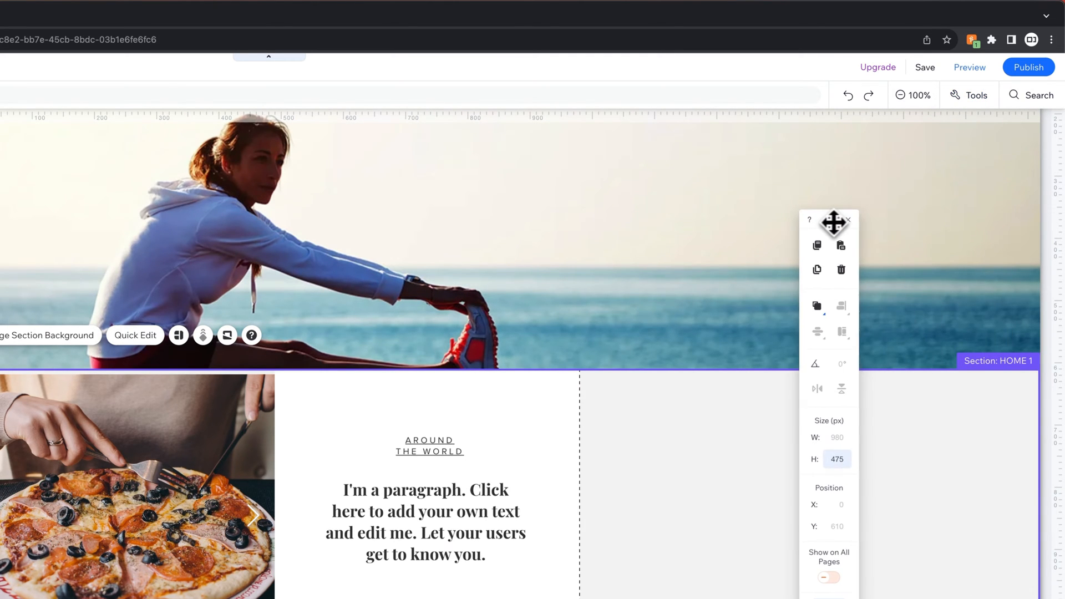
Select the AROUND THE WORLD text and rotate it to 30 degrees.
scroll("down", 3)
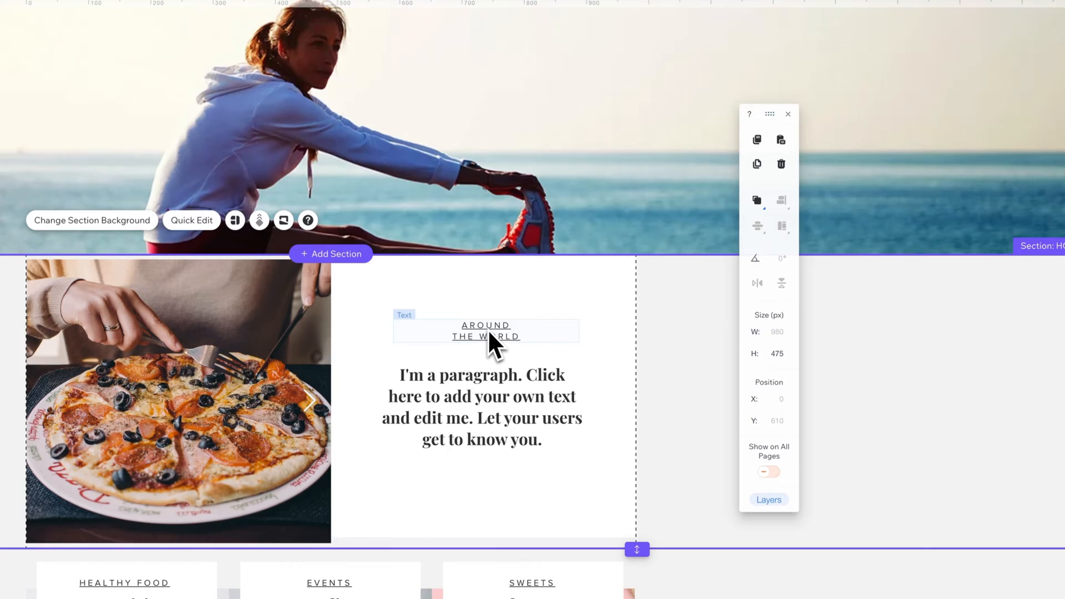
left_click(486, 330)
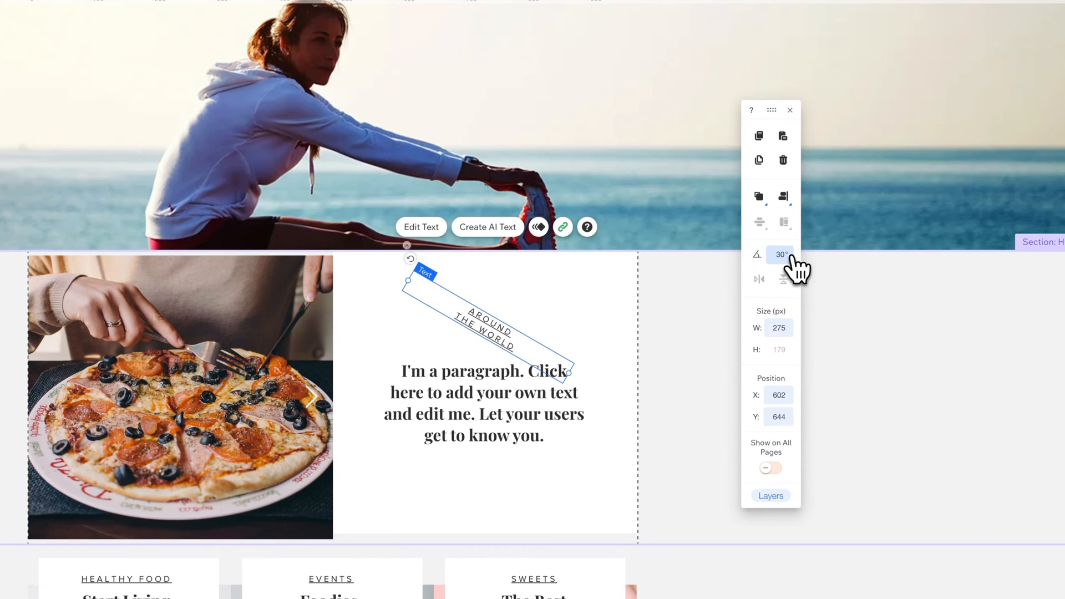
Replace the 30-degree rotation value with 330 so the heading tilts upward.
left_click(780, 255)
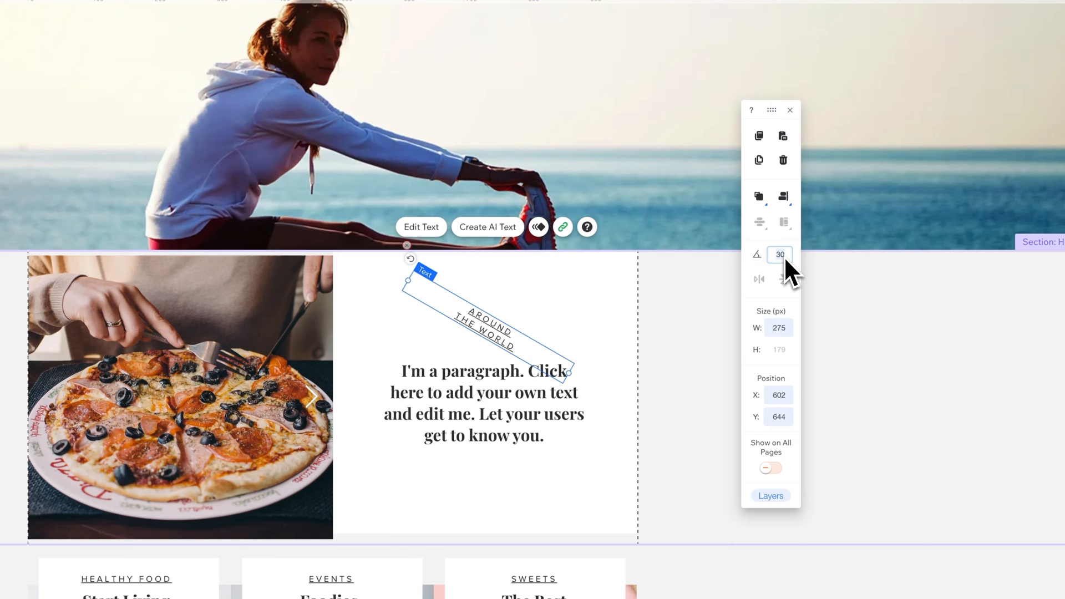
triple_click(779, 254)
type("330")
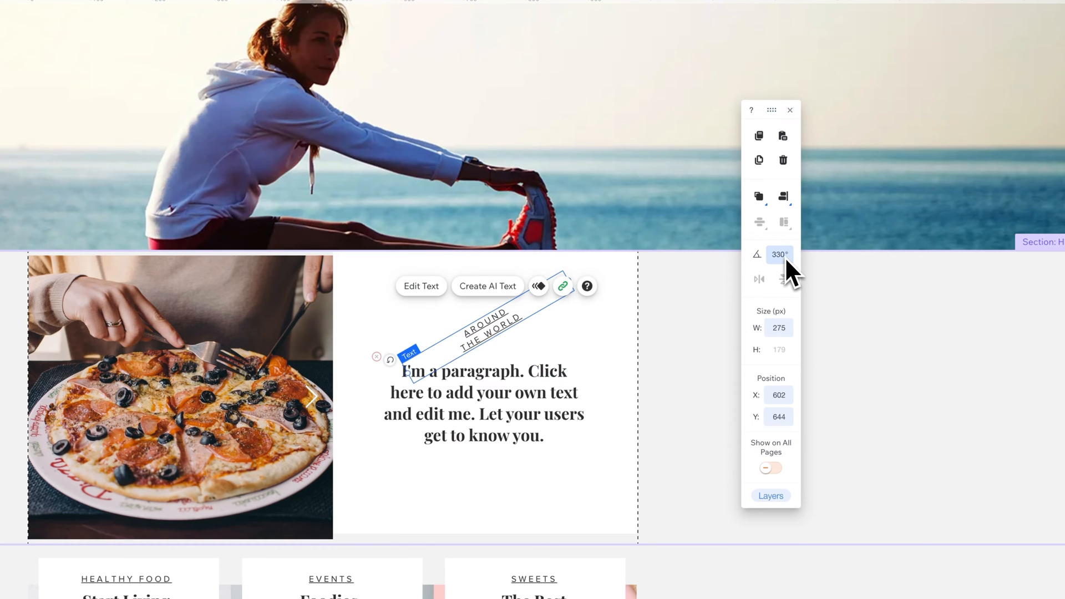
mouse_move(795, 272)
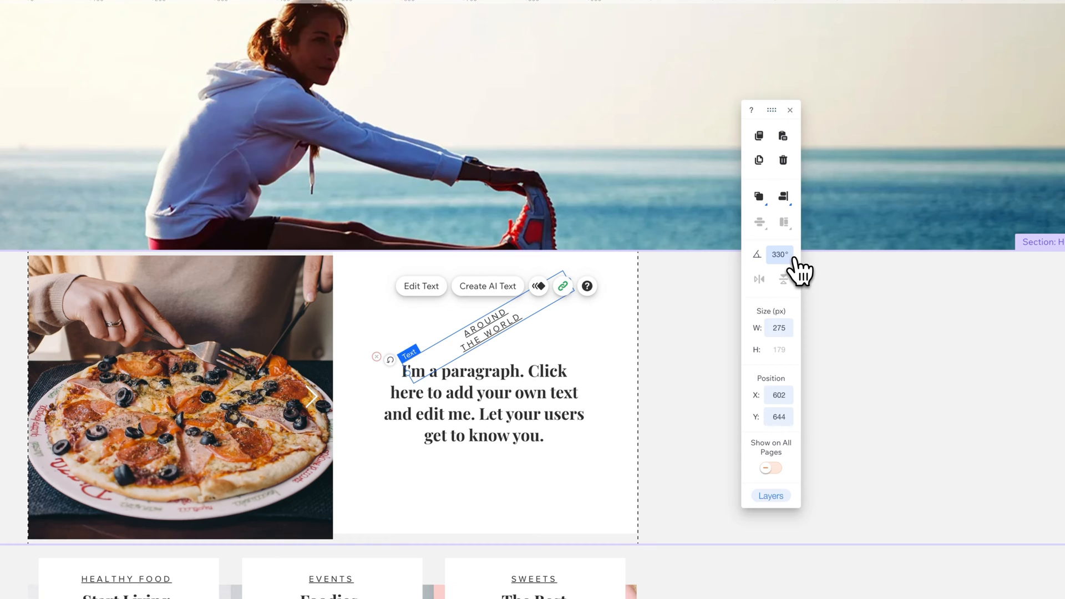